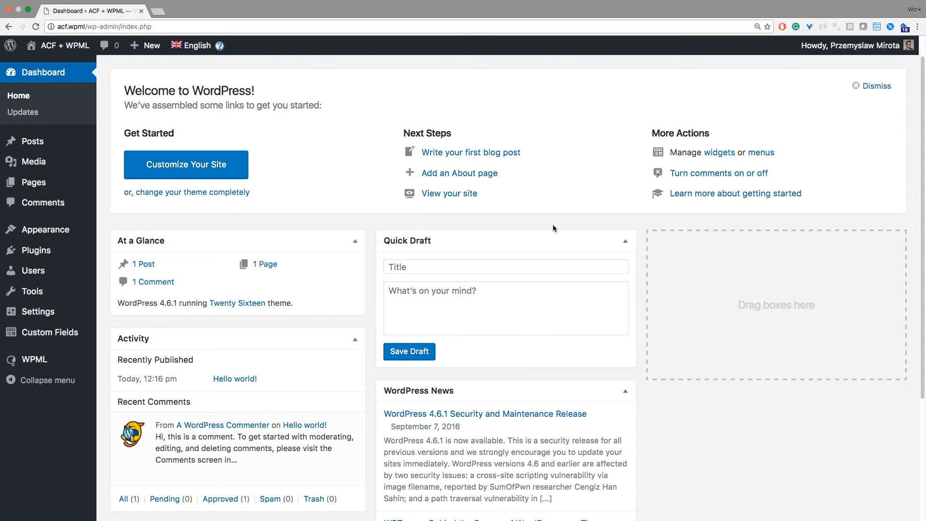
mouse_move(537, 224)
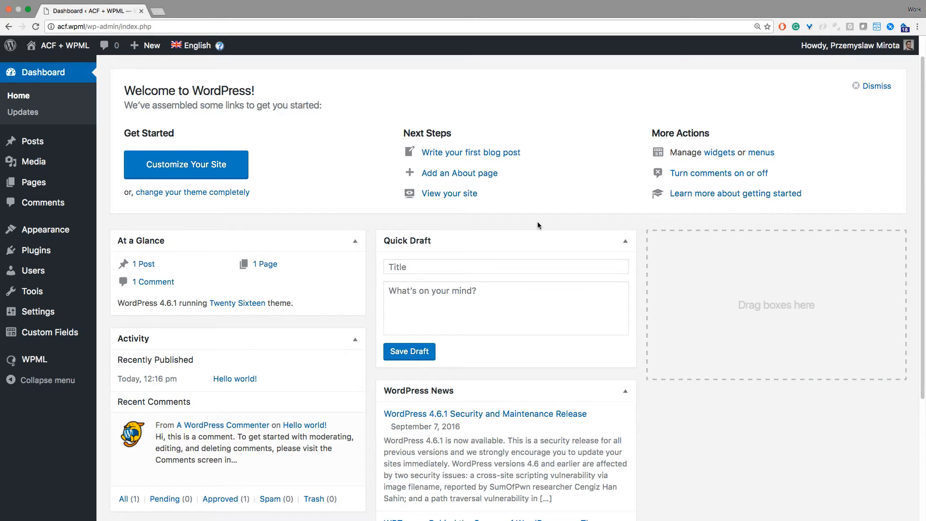
mouse_move(47, 332)
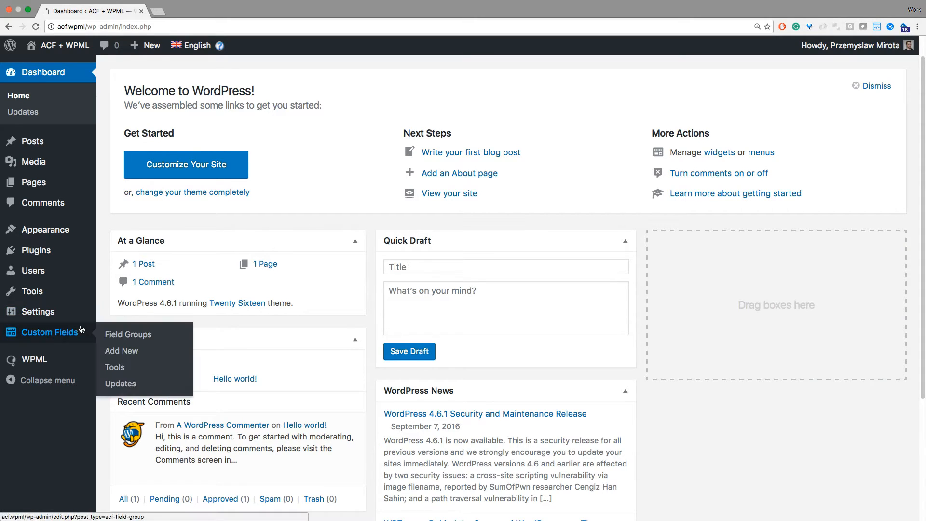
Create field group 'Example custom field' with a Text field labelled 'Text field' and publish it
click(122, 350)
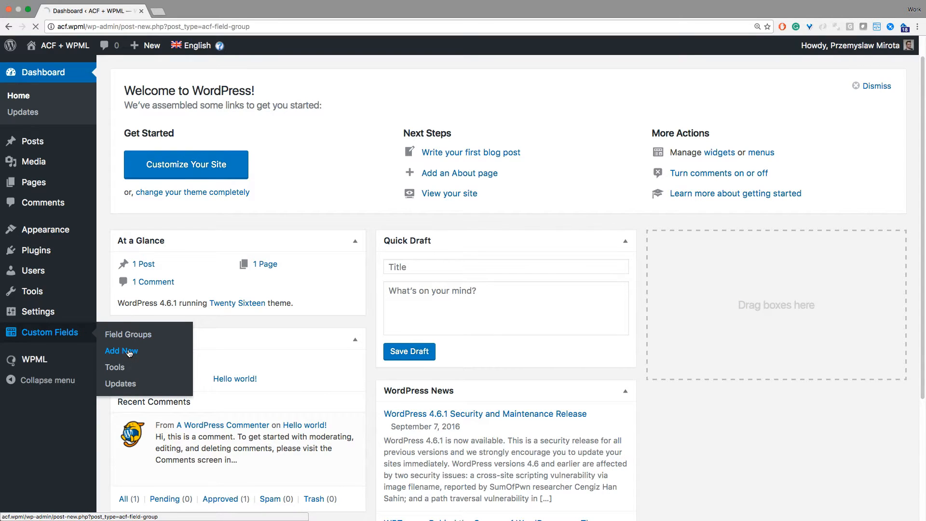
click(122, 351)
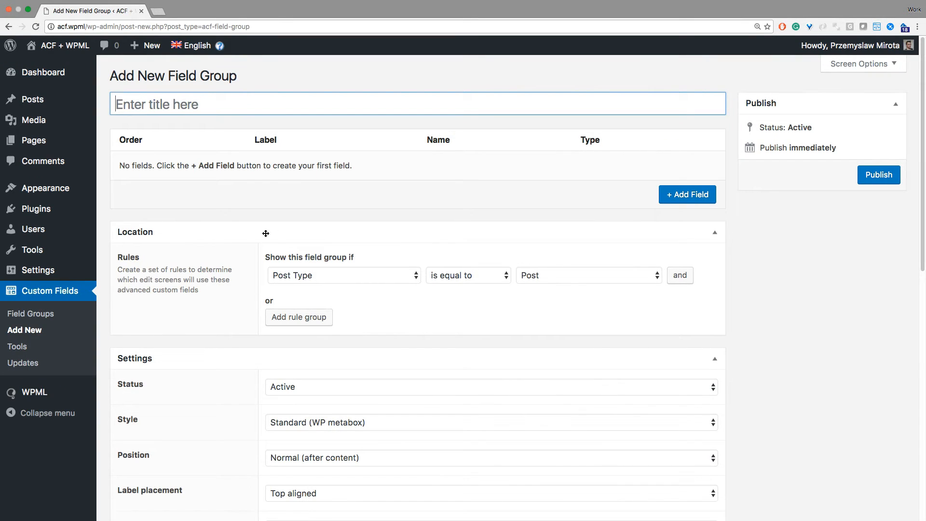
text(Example custom field)
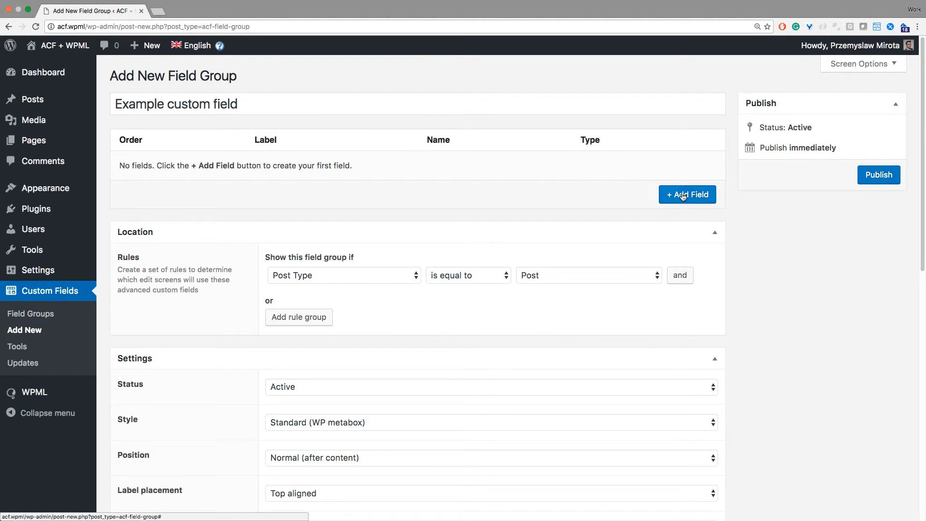
click(687, 194)
text(Text field)
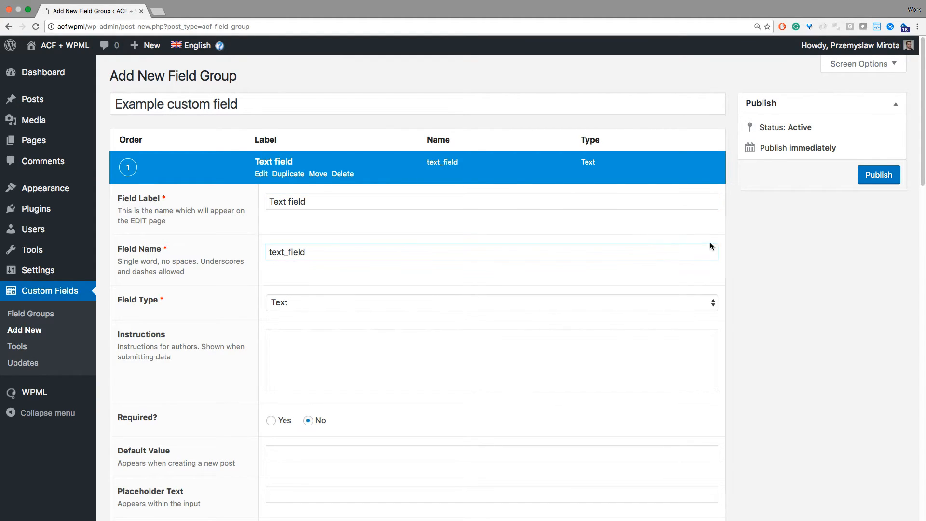
click(878, 174)
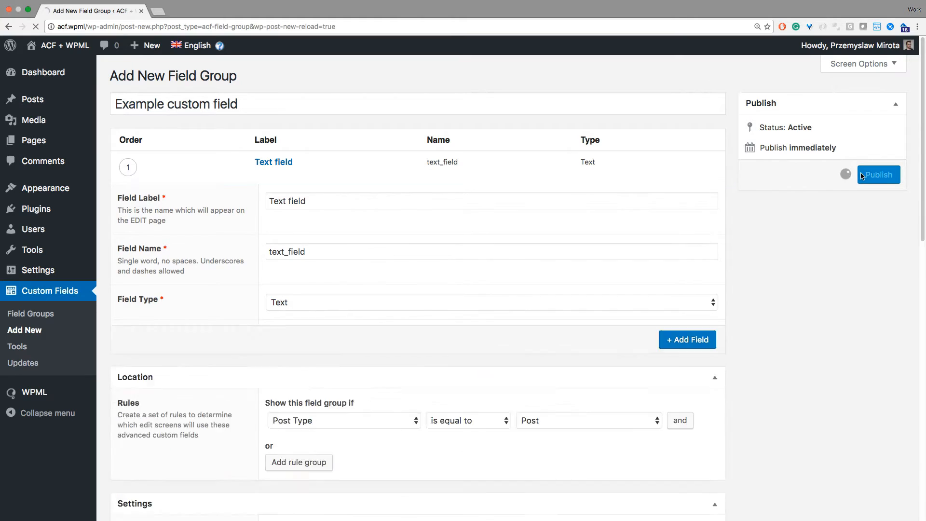
click(878, 174)
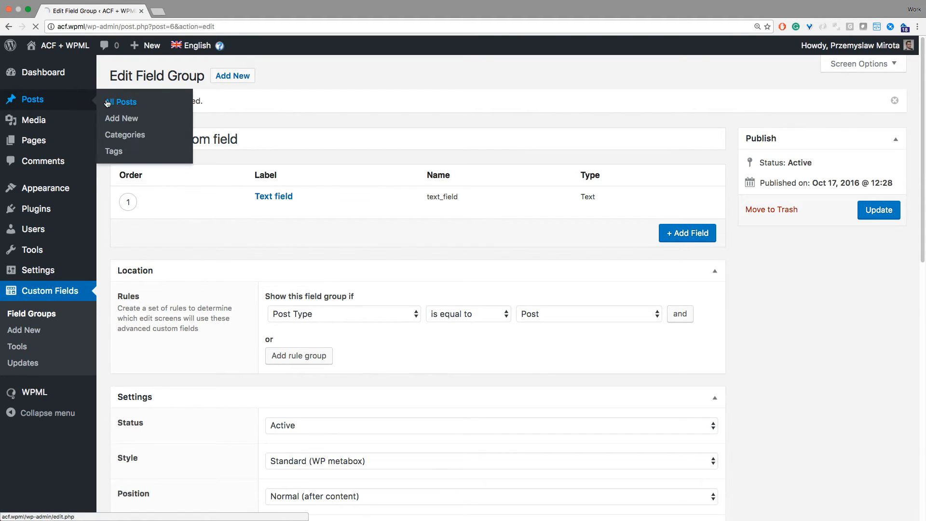
Bring up the Hello world! post for editing from the All Posts list
click(125, 101)
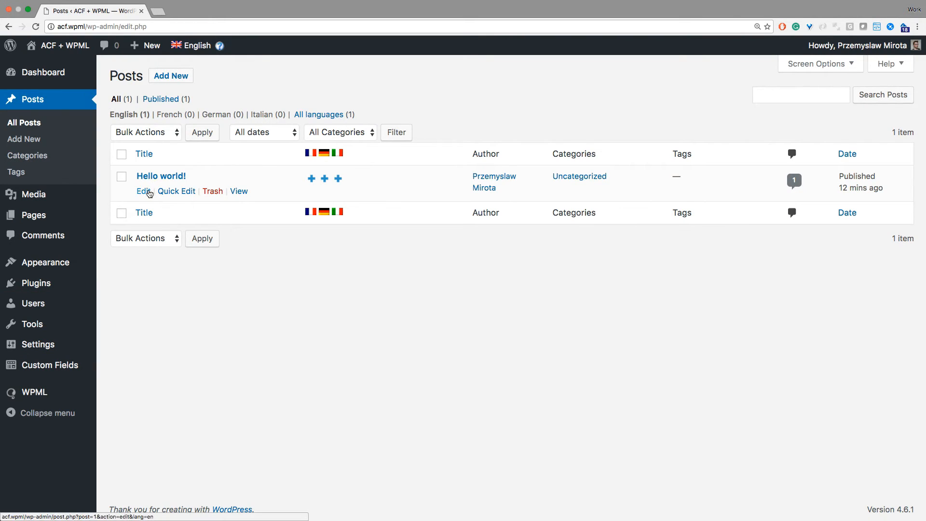
click(142, 191)
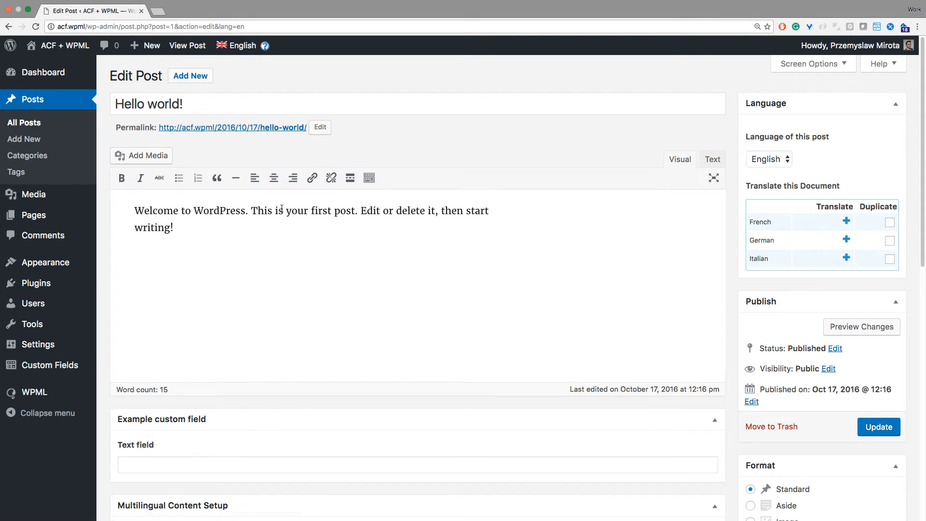
scroll(down, 3)
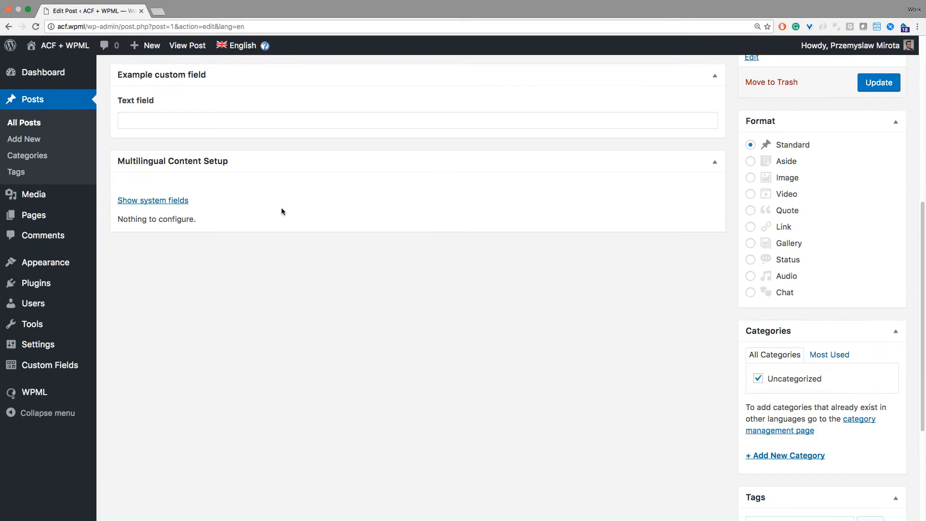
scroll(down, 3)
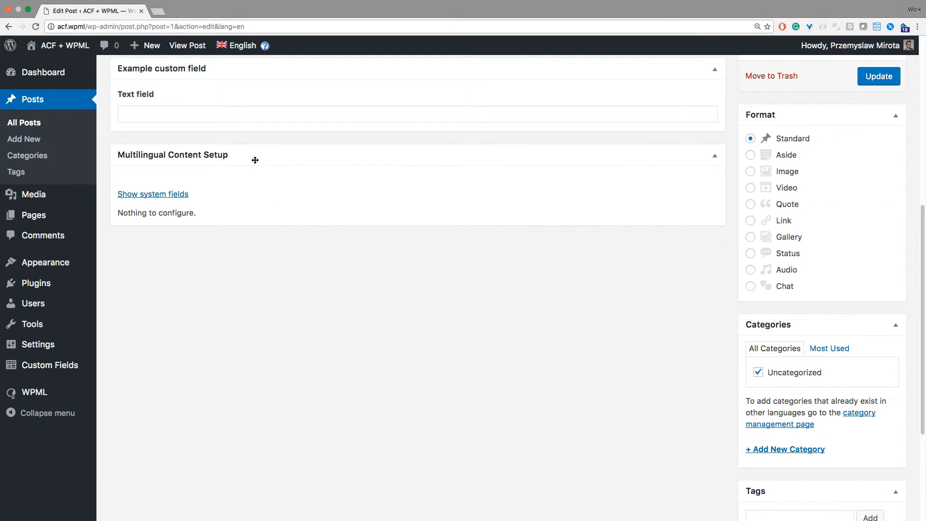
mouse_move(167, 150)
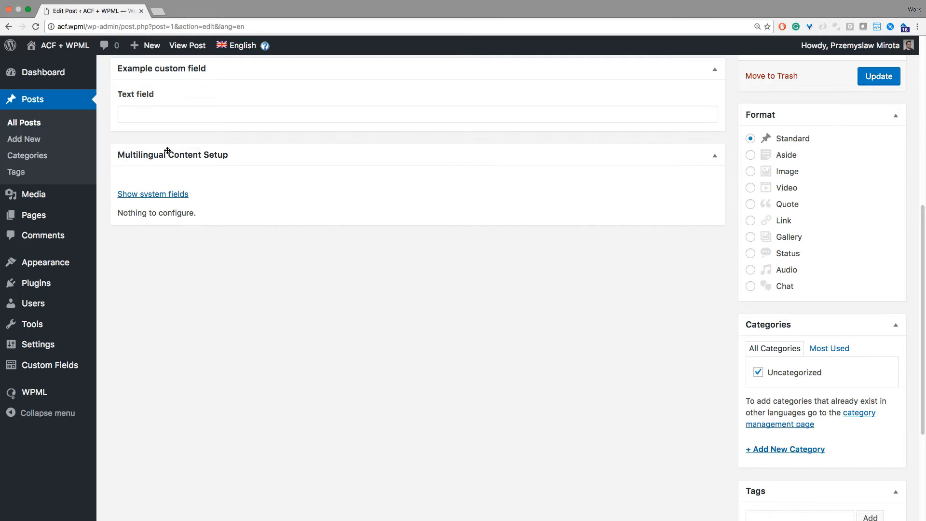
mouse_move(136, 167)
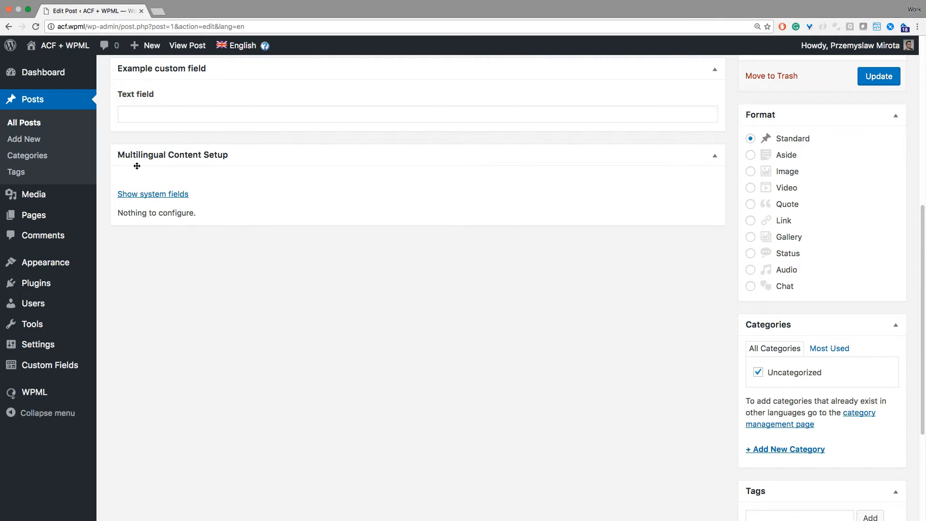
mouse_move(258, 161)
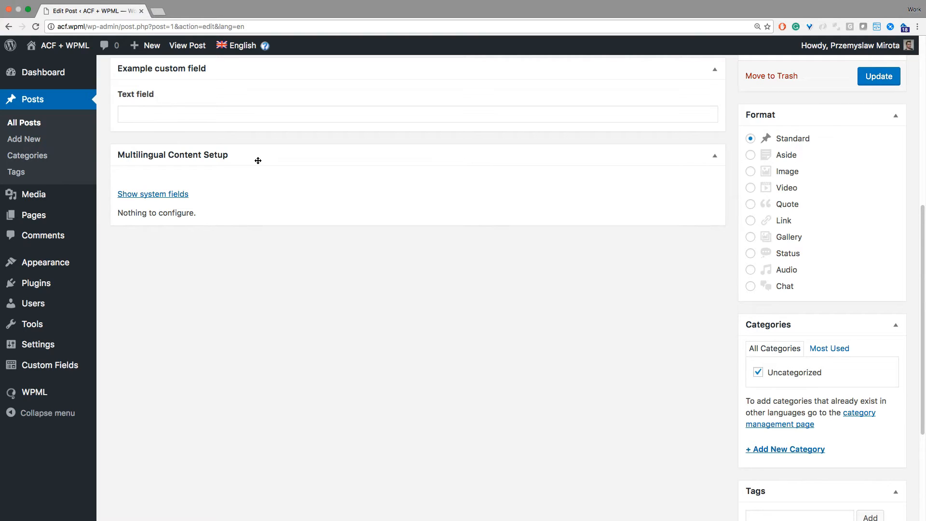
mouse_move(261, 151)
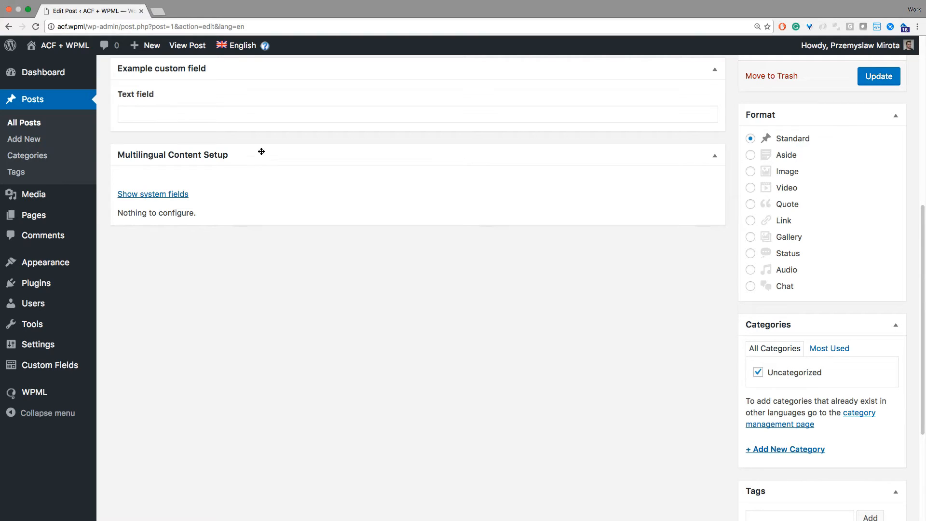
Enter 'Example value' in the post's Text field and update the post
click(417, 114)
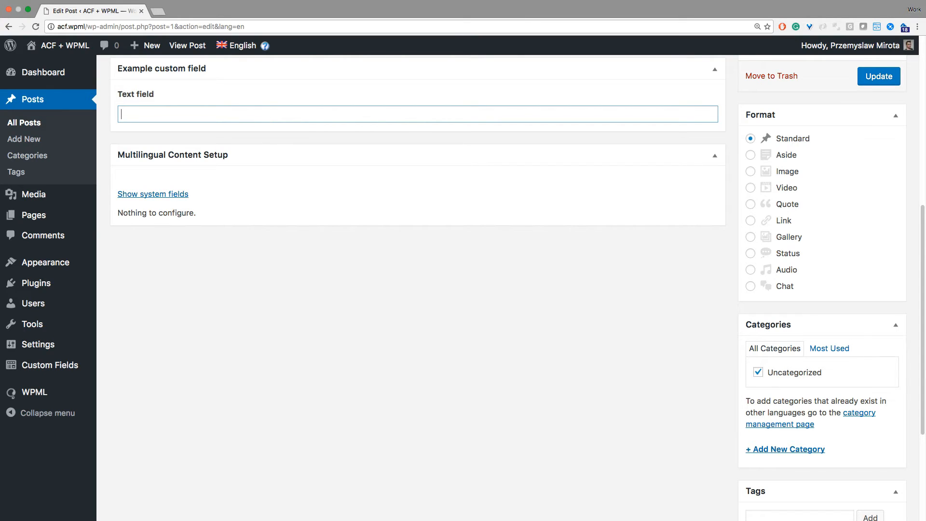
text(Example val)
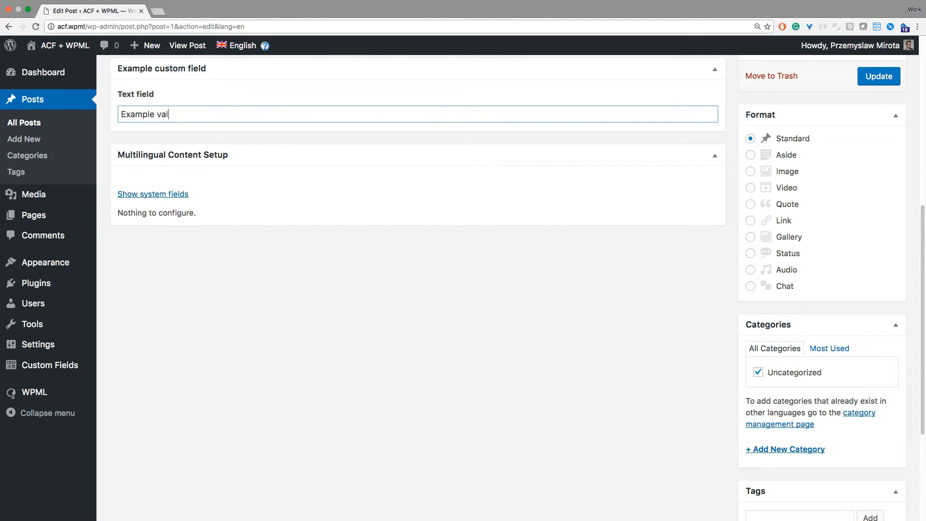
text(ue)
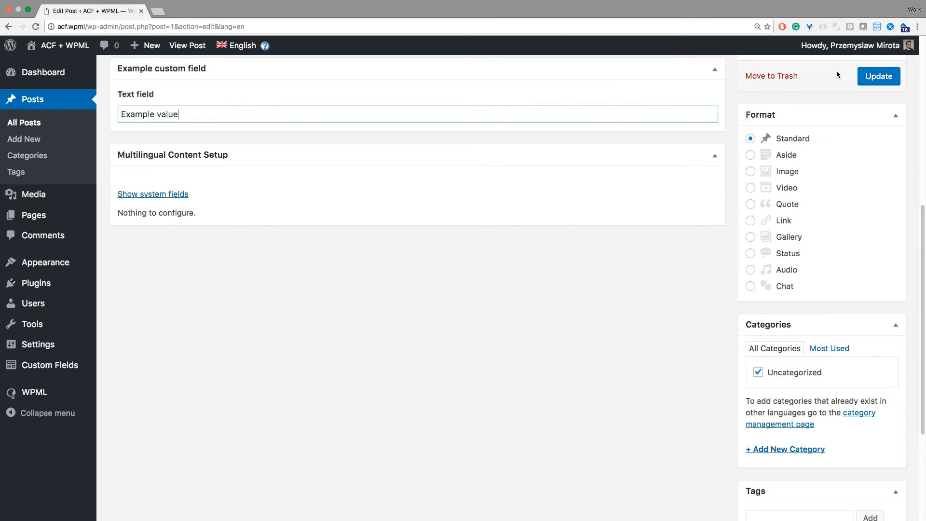
click(877, 77)
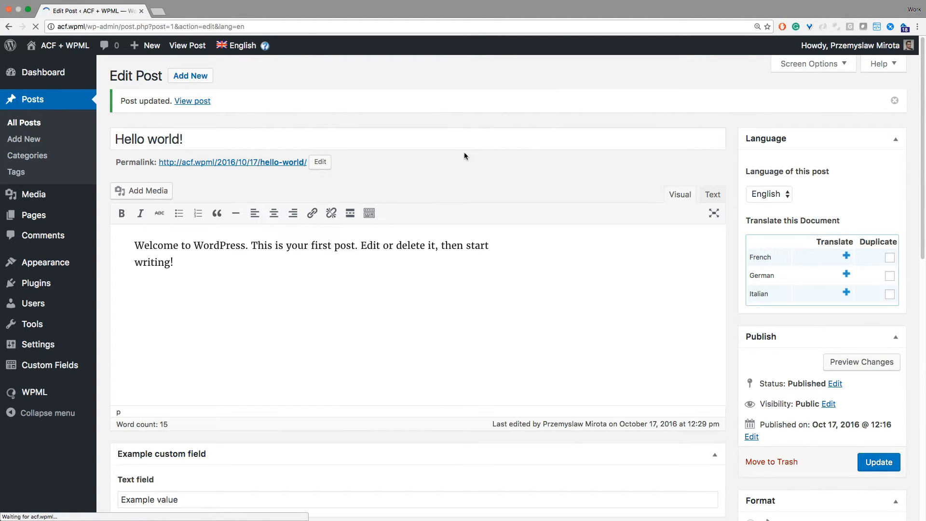
Mark text_field as Translate in Multilingual Content Setup and apply the settings
scroll(down, 3)
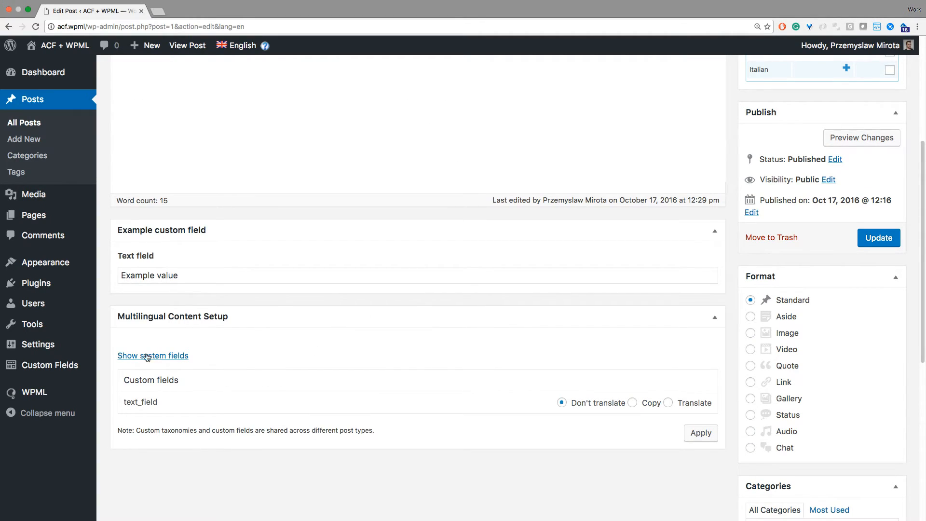
mouse_move(140, 388)
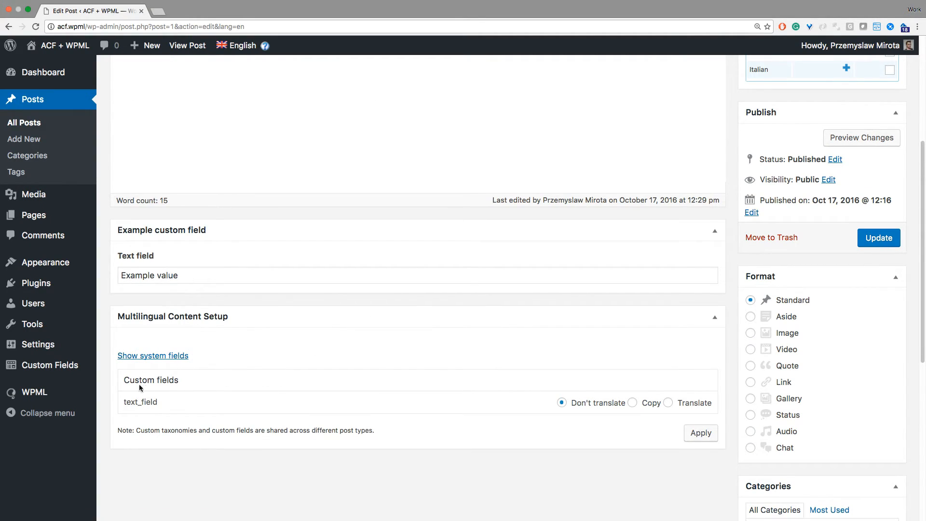
double_click(151, 380)
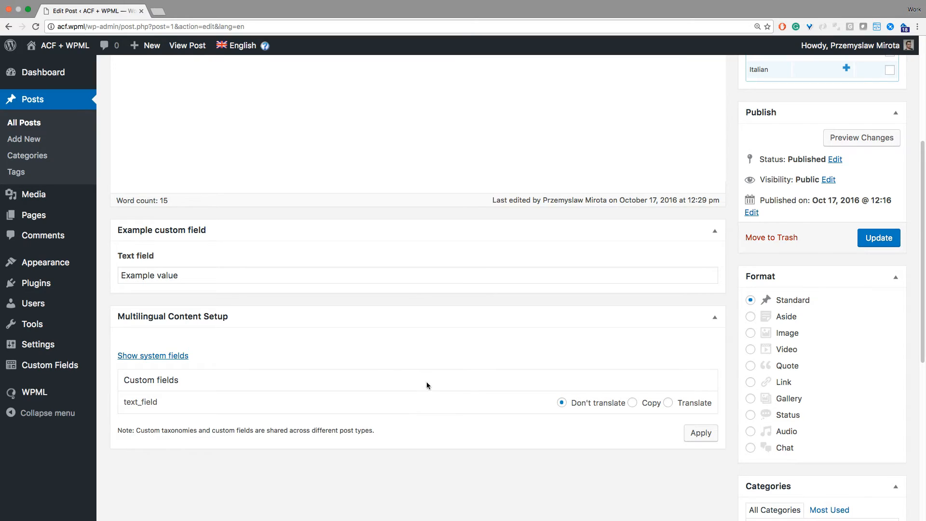
mouse_move(403, 394)
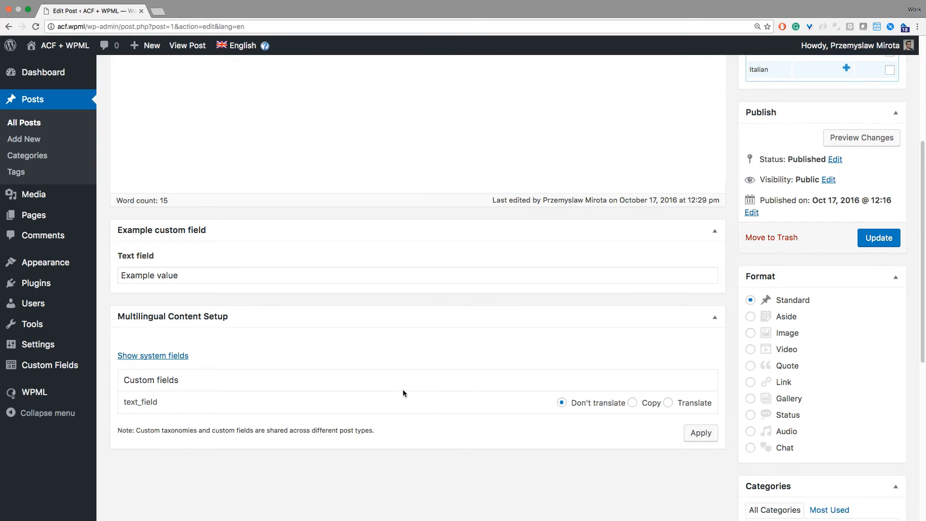
mouse_move(489, 399)
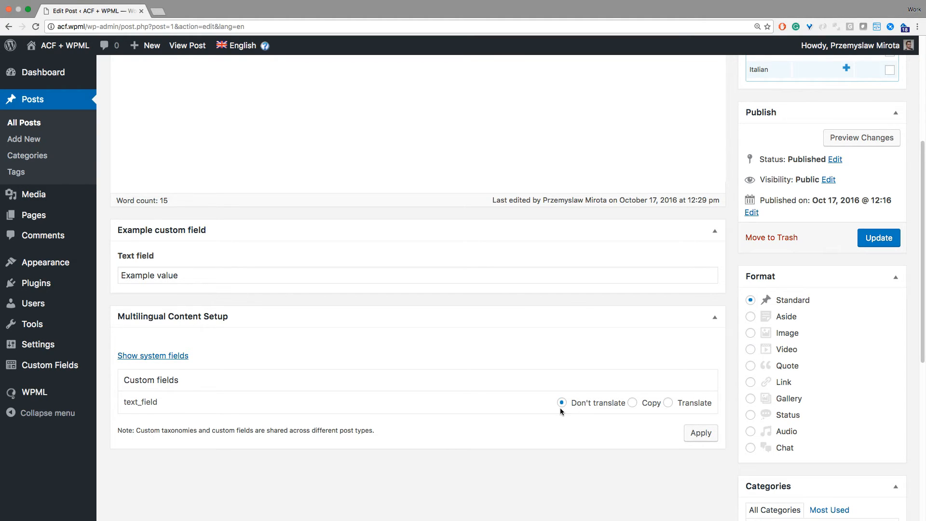
mouse_move(559, 411)
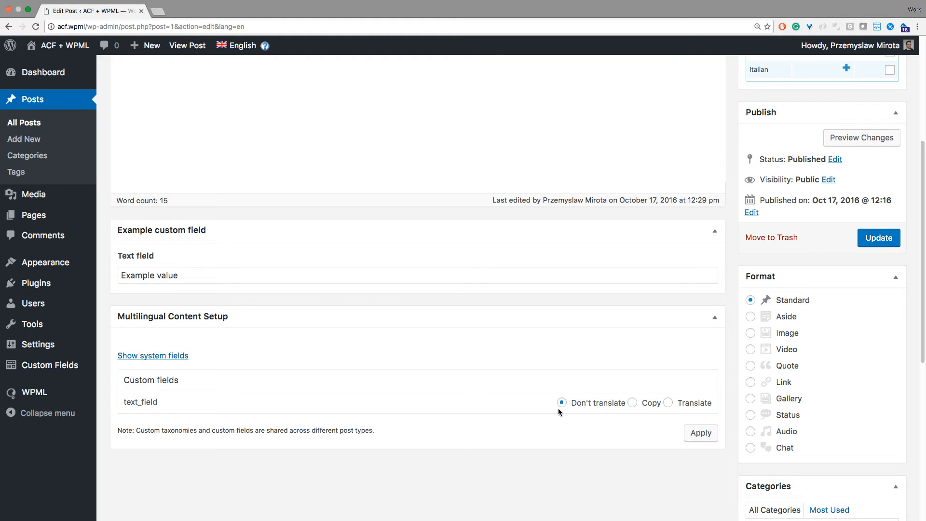
mouse_move(648, 402)
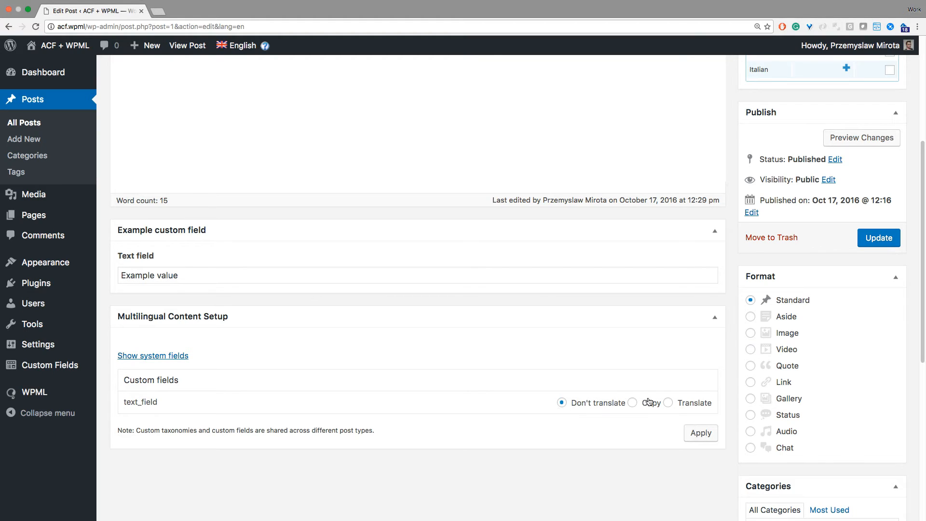
click(667, 403)
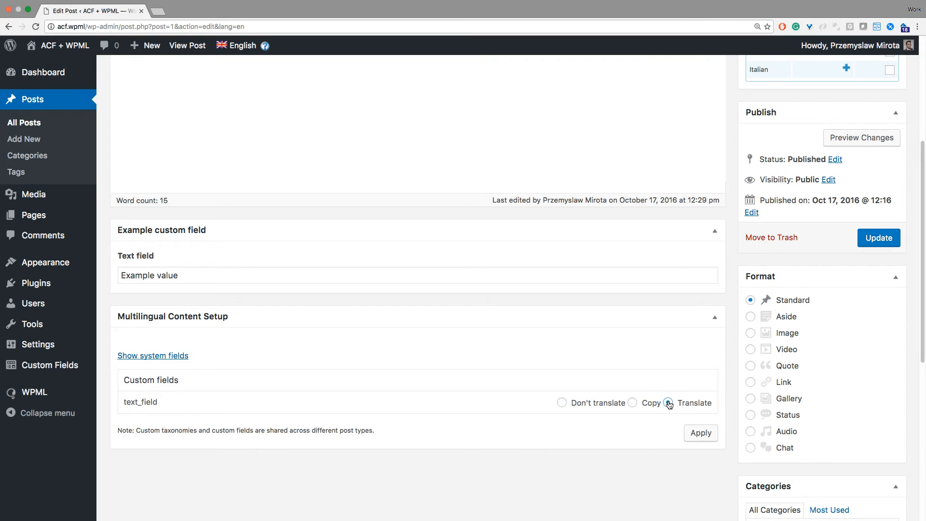
click(668, 403)
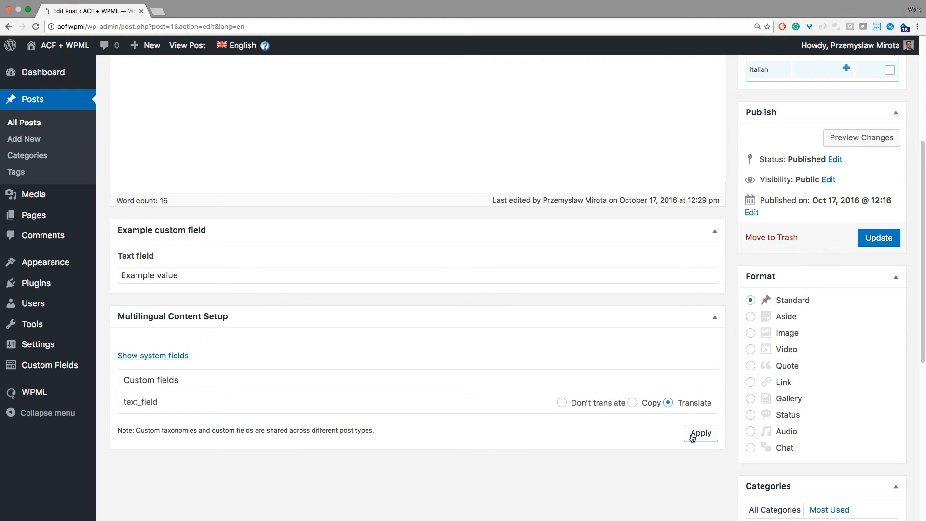
click(700, 433)
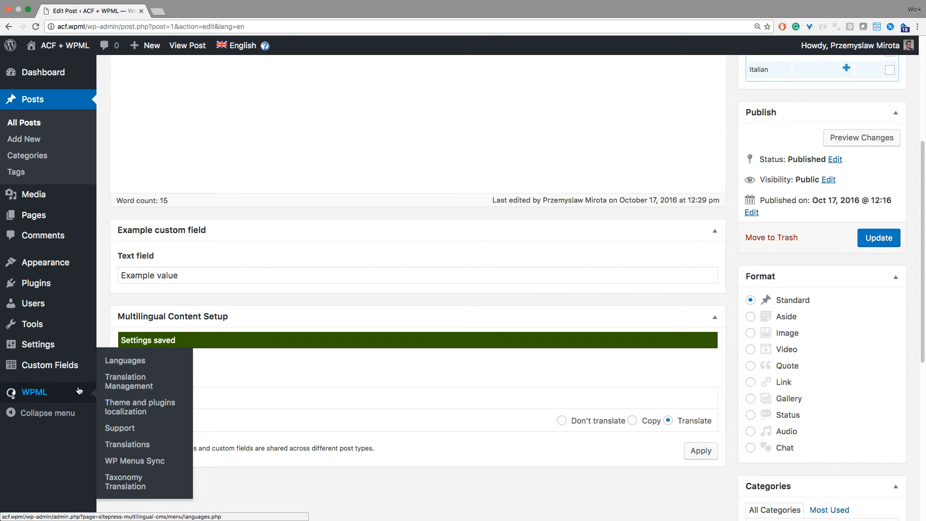
Add the Hello world post to the translation basket for French in WPML Translation Management
click(128, 381)
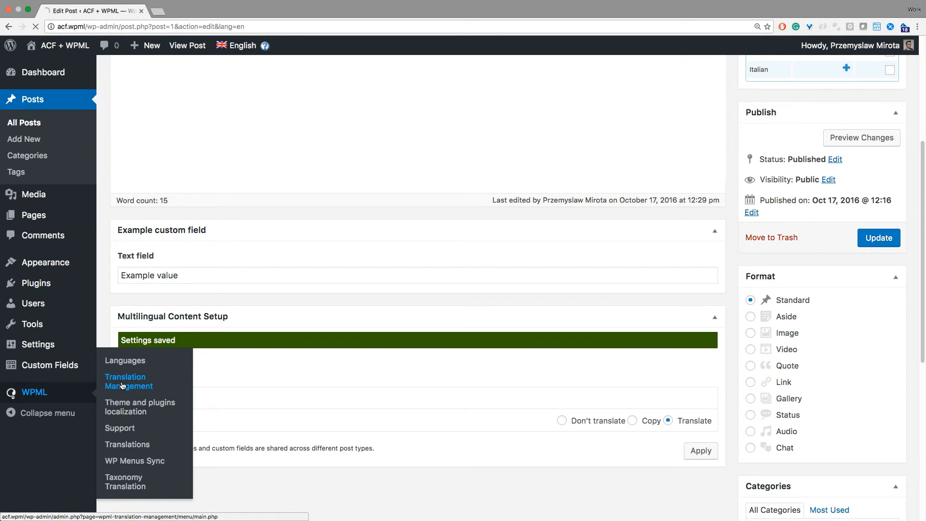
click(128, 381)
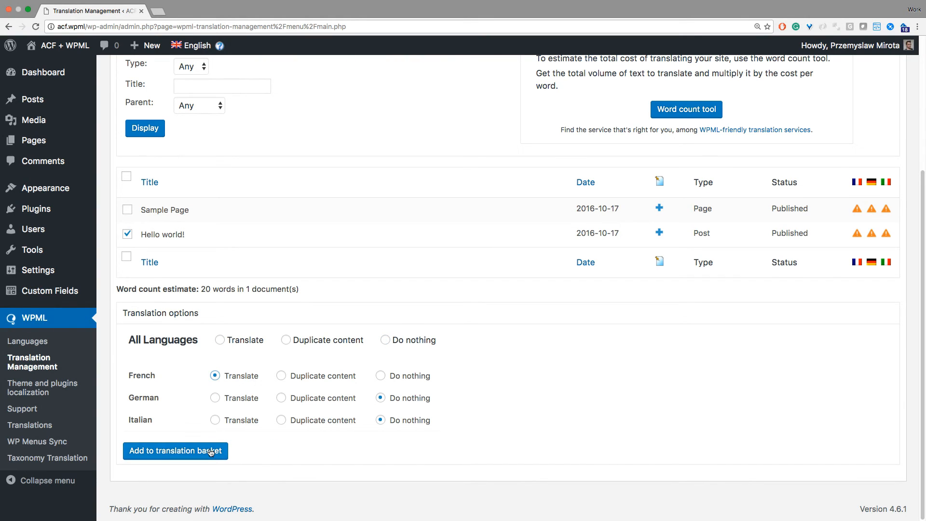
click(174, 451)
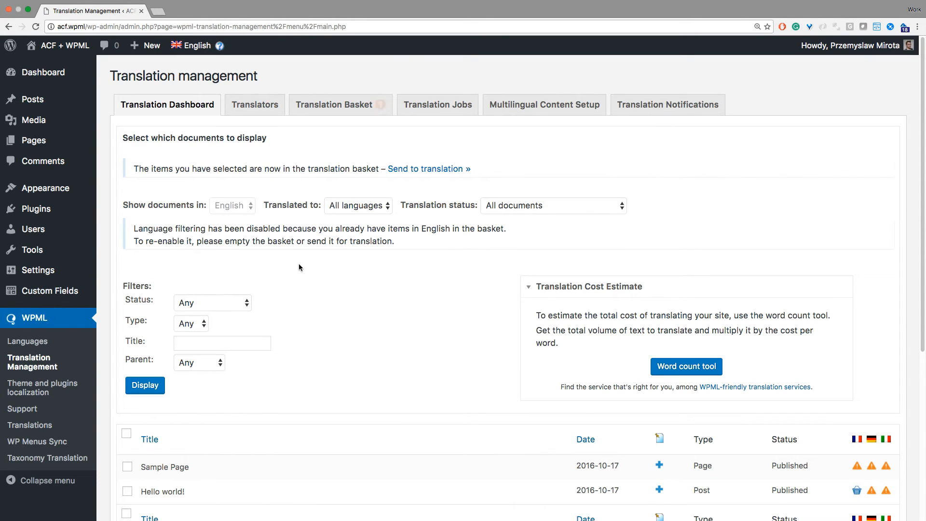
click(341, 104)
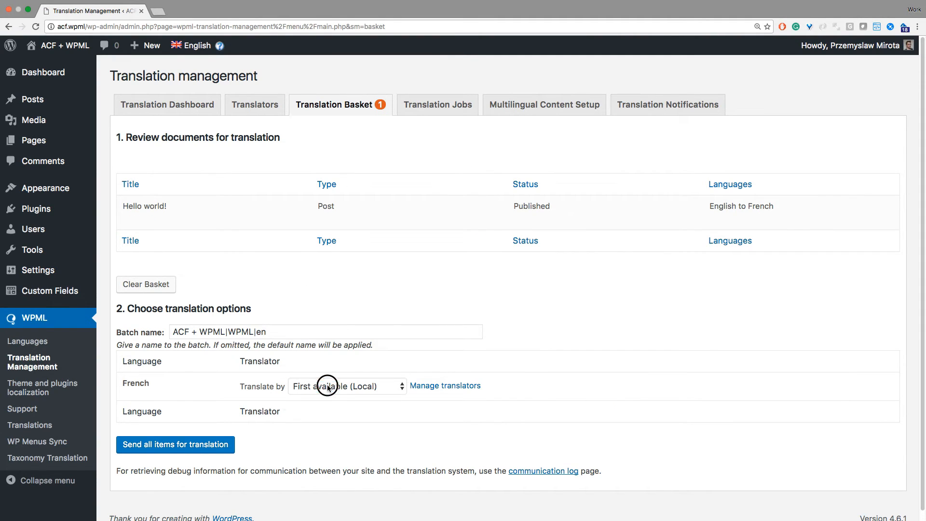
Assign a local French translator and send all basket items for translation
click(345, 386)
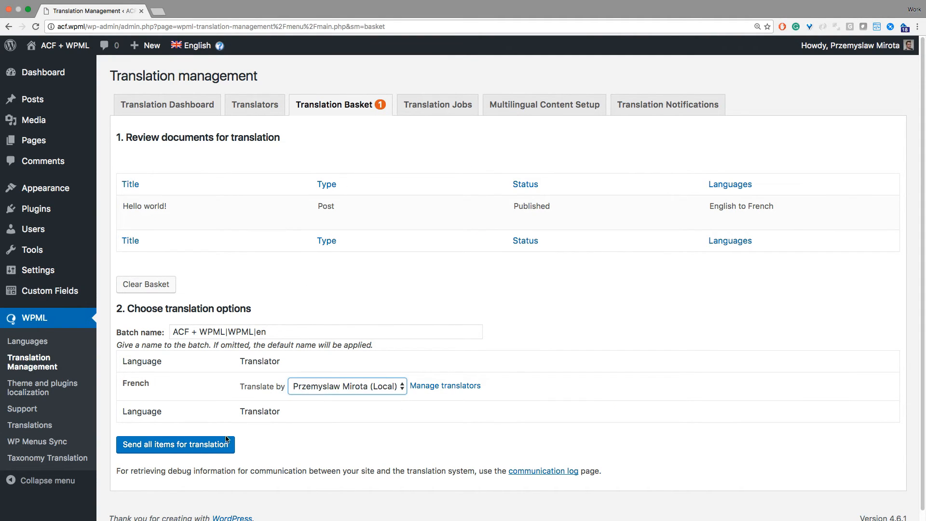
click(175, 443)
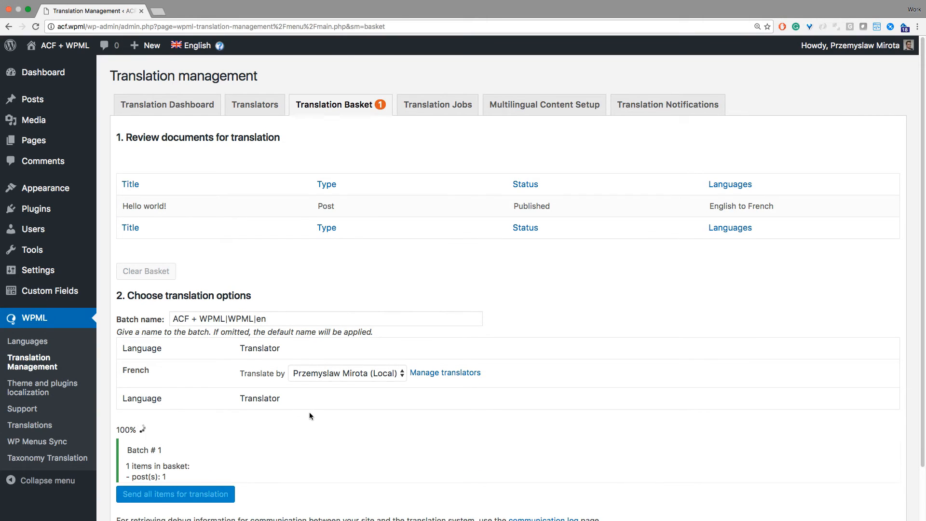
click(175, 494)
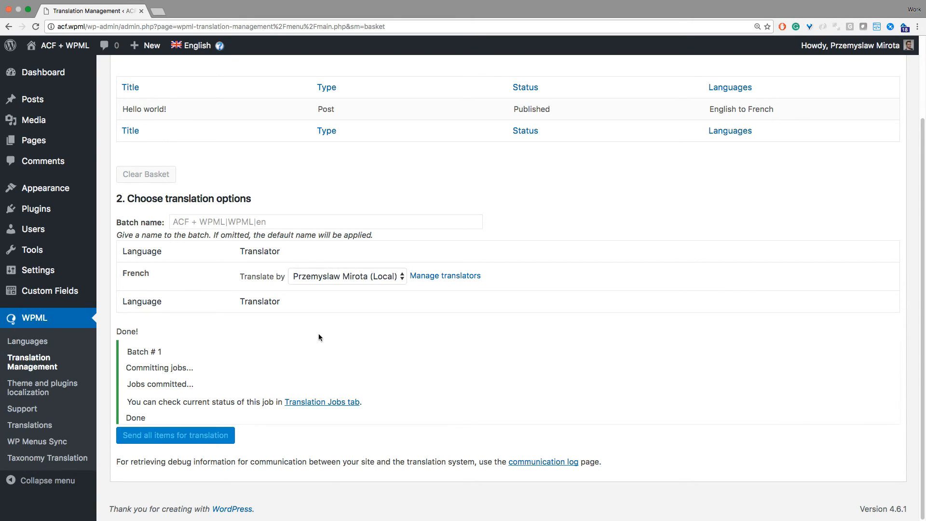
Export job 1 from the Translations queue as an XLIFF 1.2 zip and save it
click(29, 425)
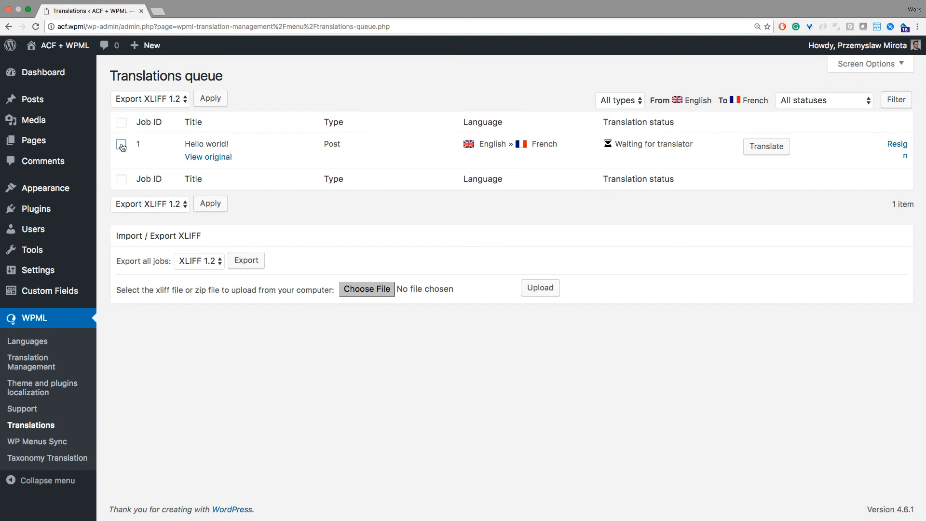
click(209, 204)
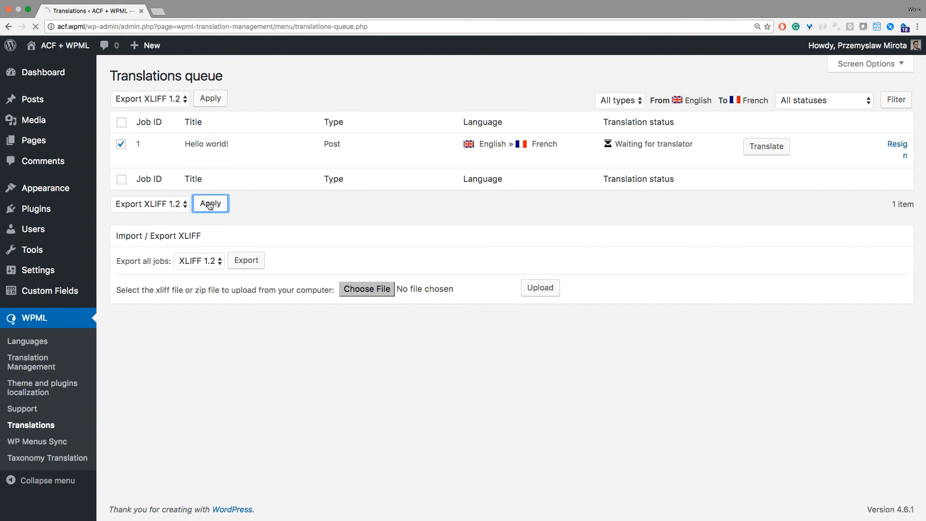
click(209, 203)
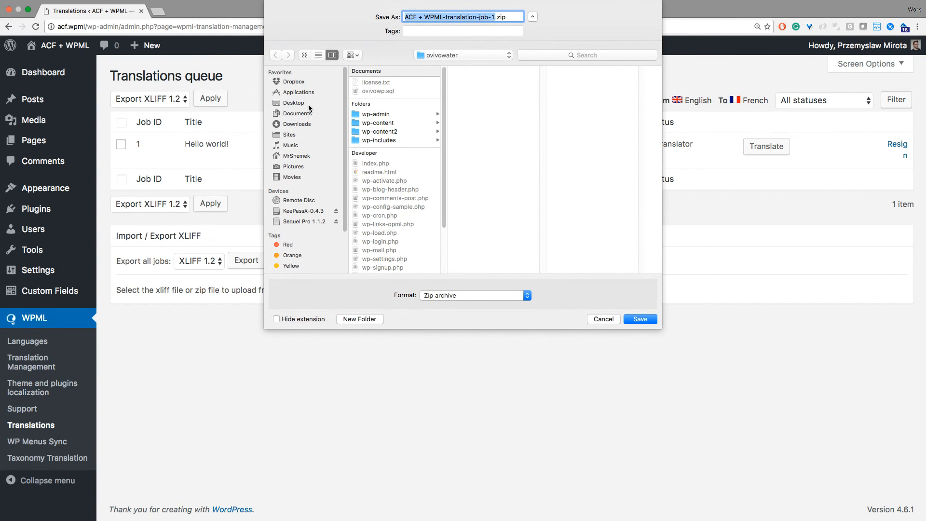
click(639, 319)
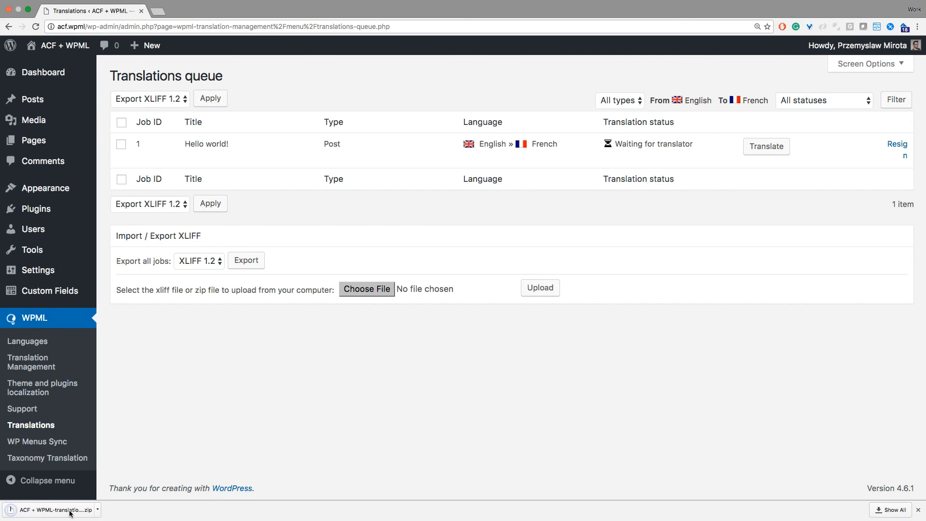
View the downloaded XLIFF in Sublime Text showing the field-text_field-0 unit with 'Example value'
click(51, 509)
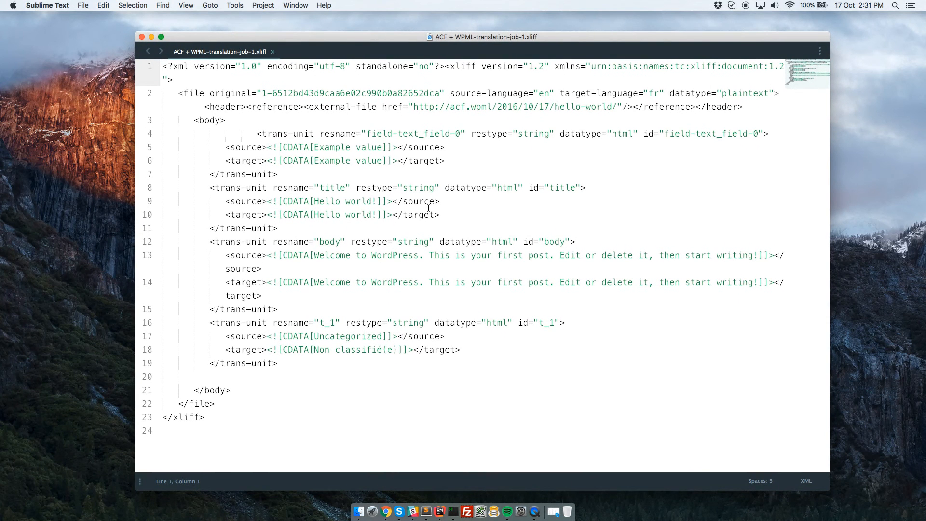
mouse_move(385, 208)
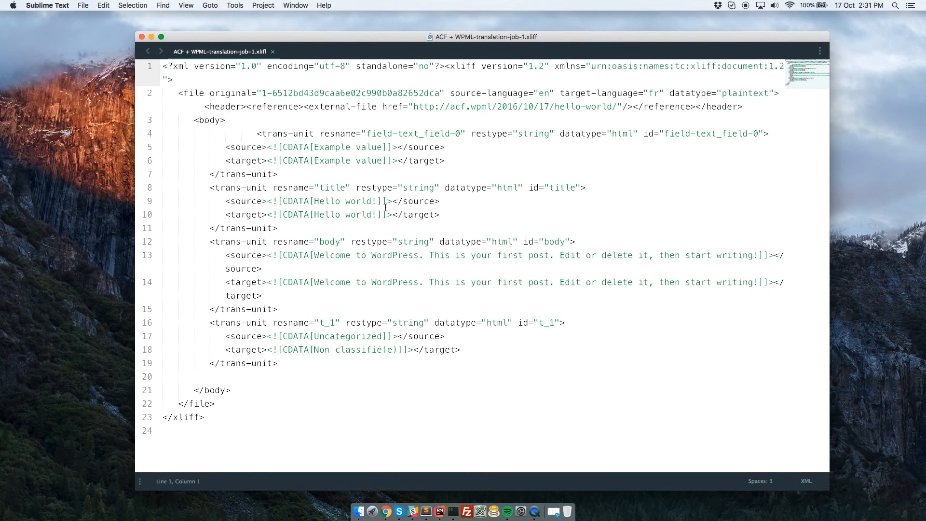
double_click(223, 187)
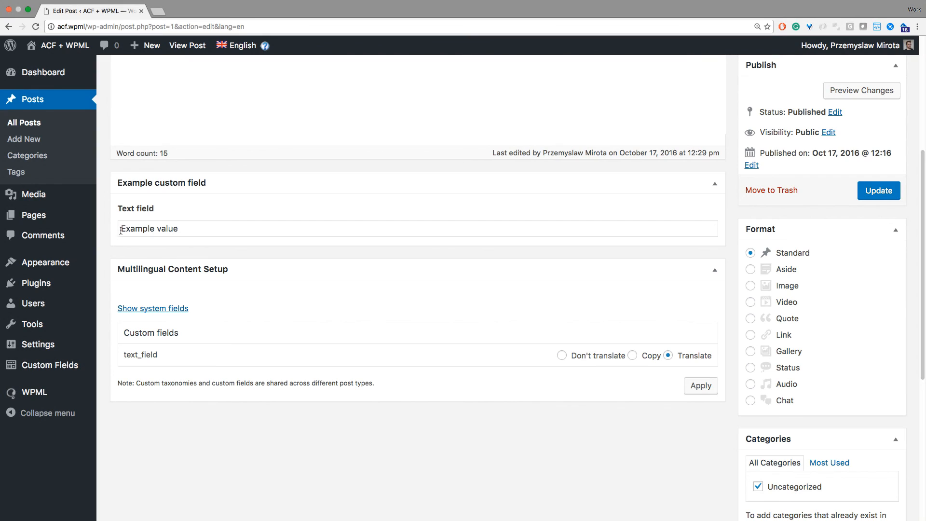
double_click(149, 228)
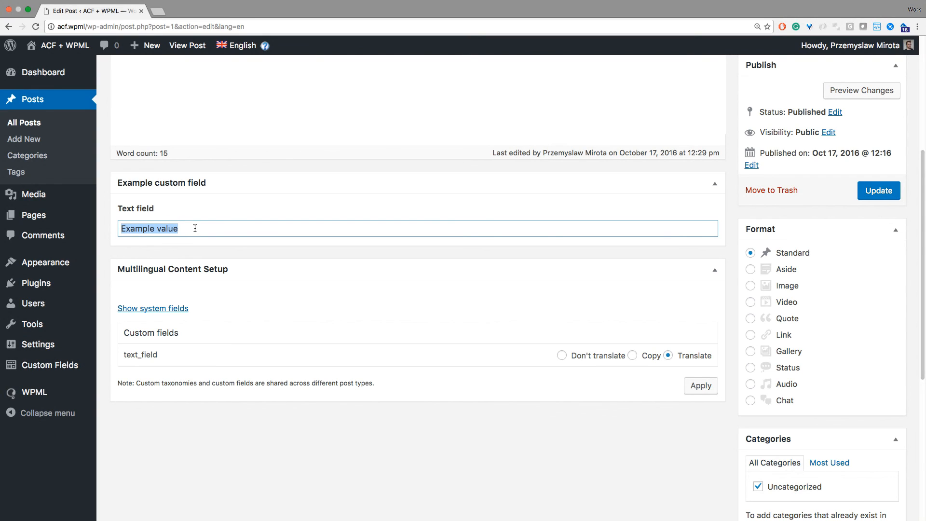
mouse_move(280, 288)
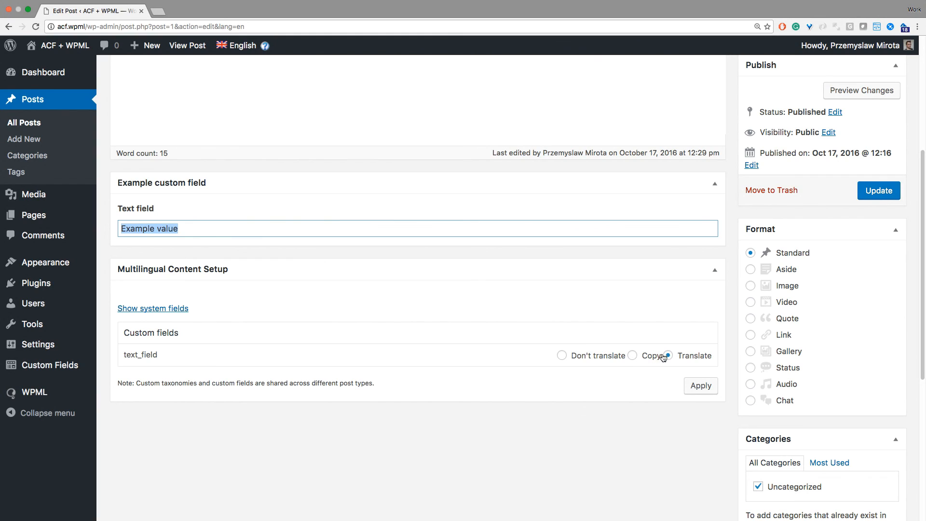
click(667, 355)
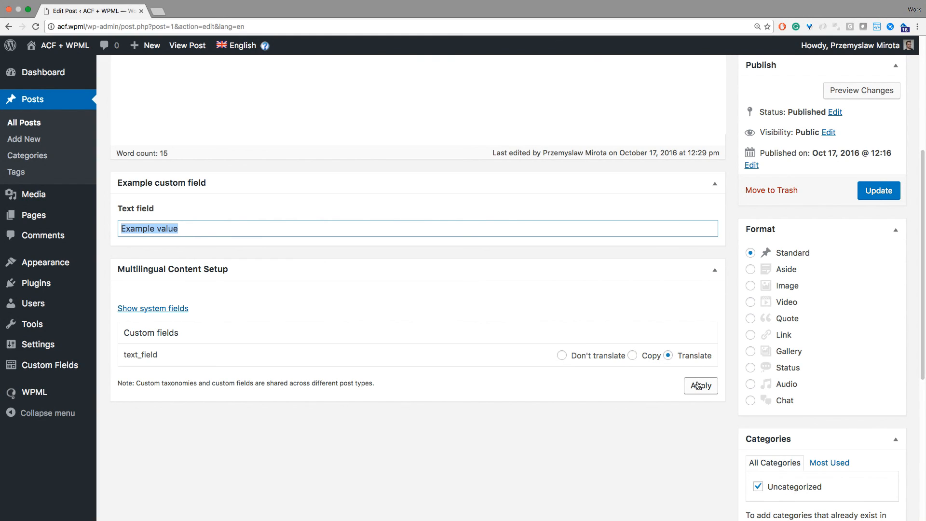
mouse_move(444, 379)
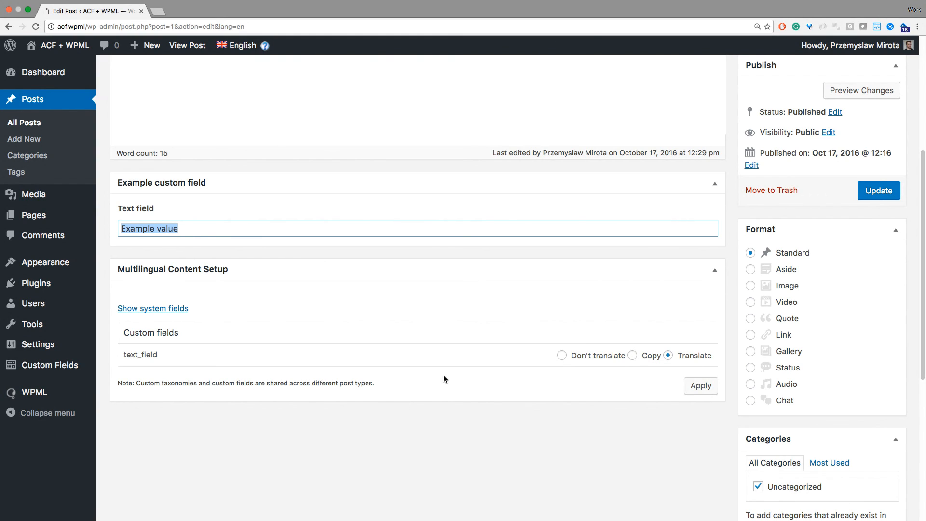